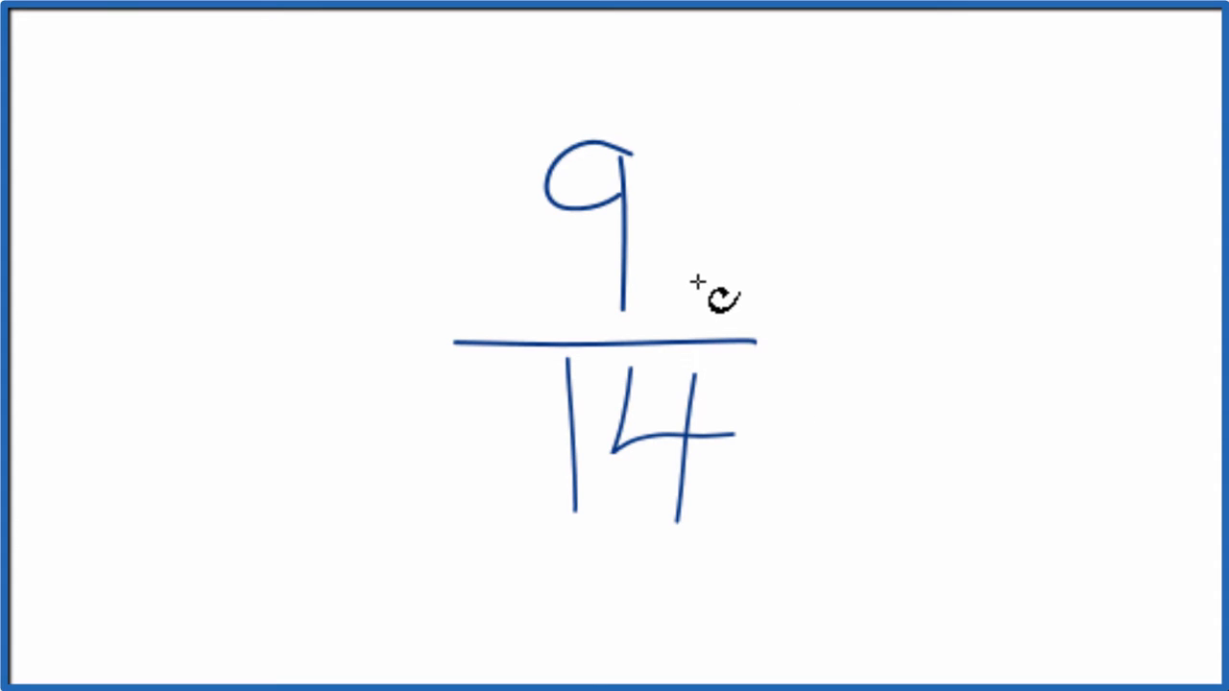
pyautogui.moveTo(917, 299)
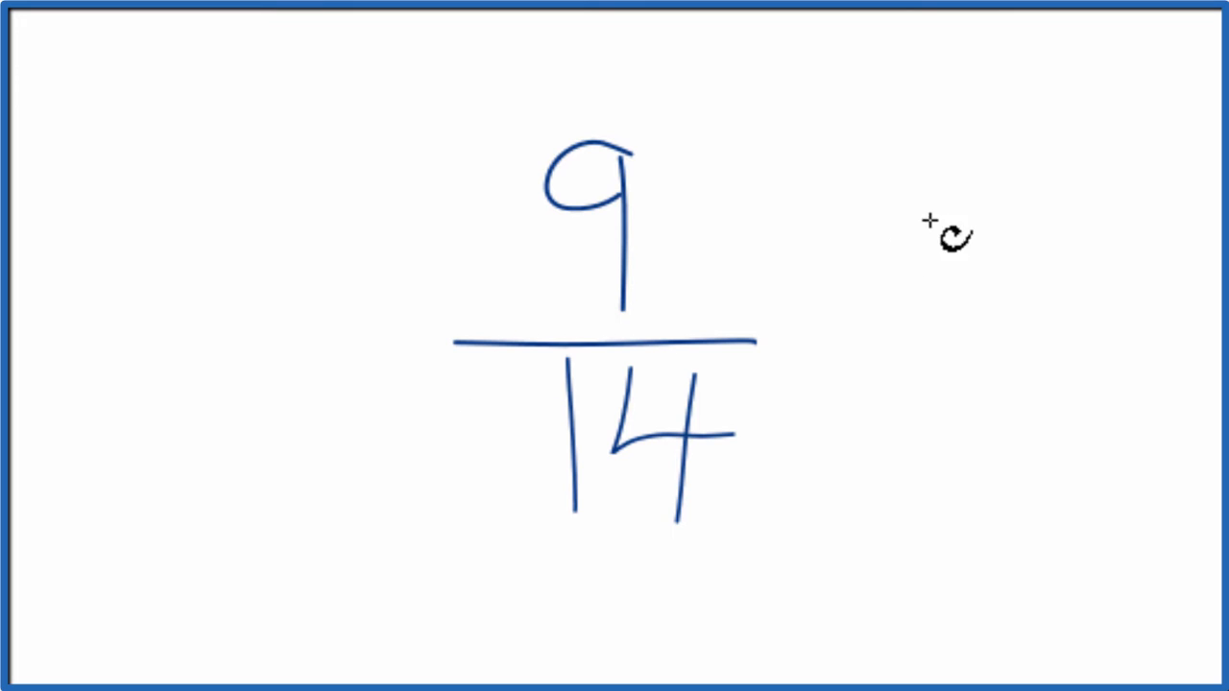
pyautogui.moveTo(907, 321)
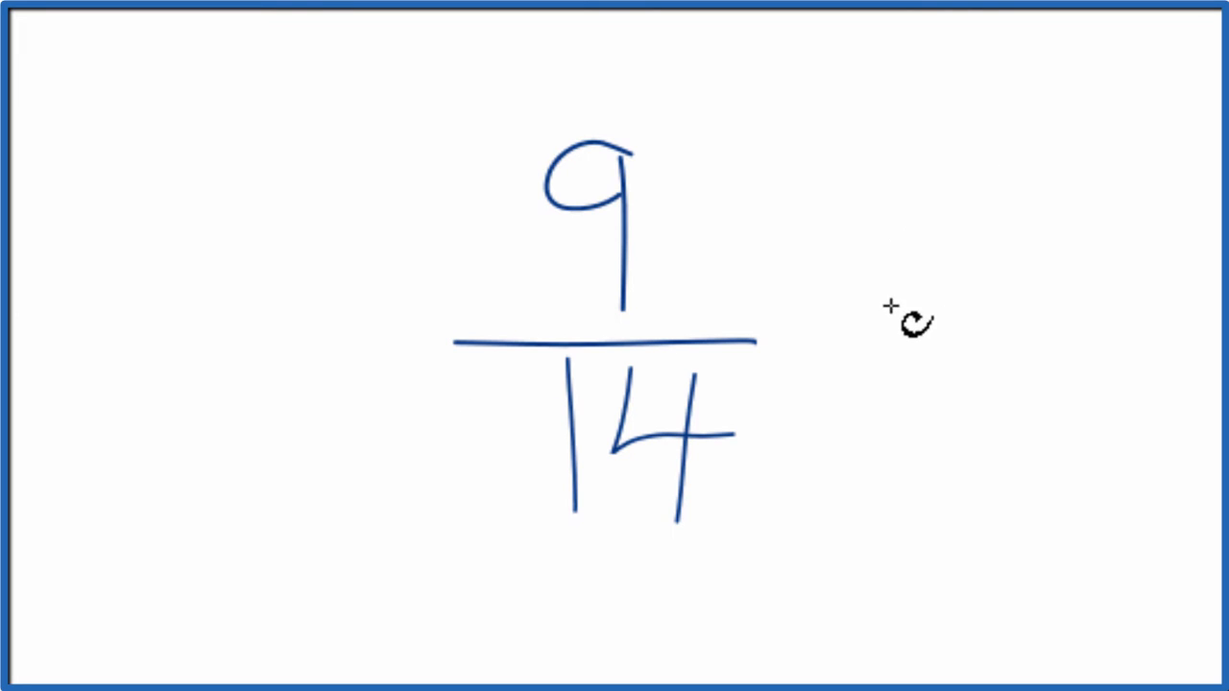
pyautogui.moveTo(845, 408)
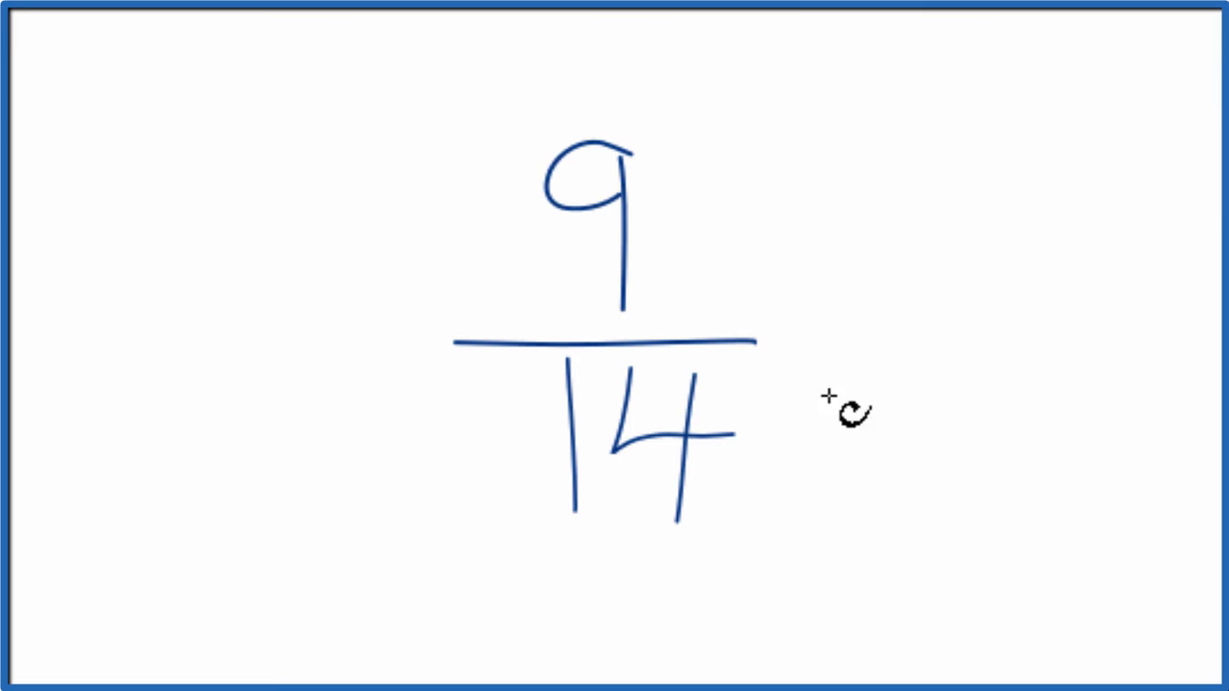
pyautogui.moveTo(495, 183)
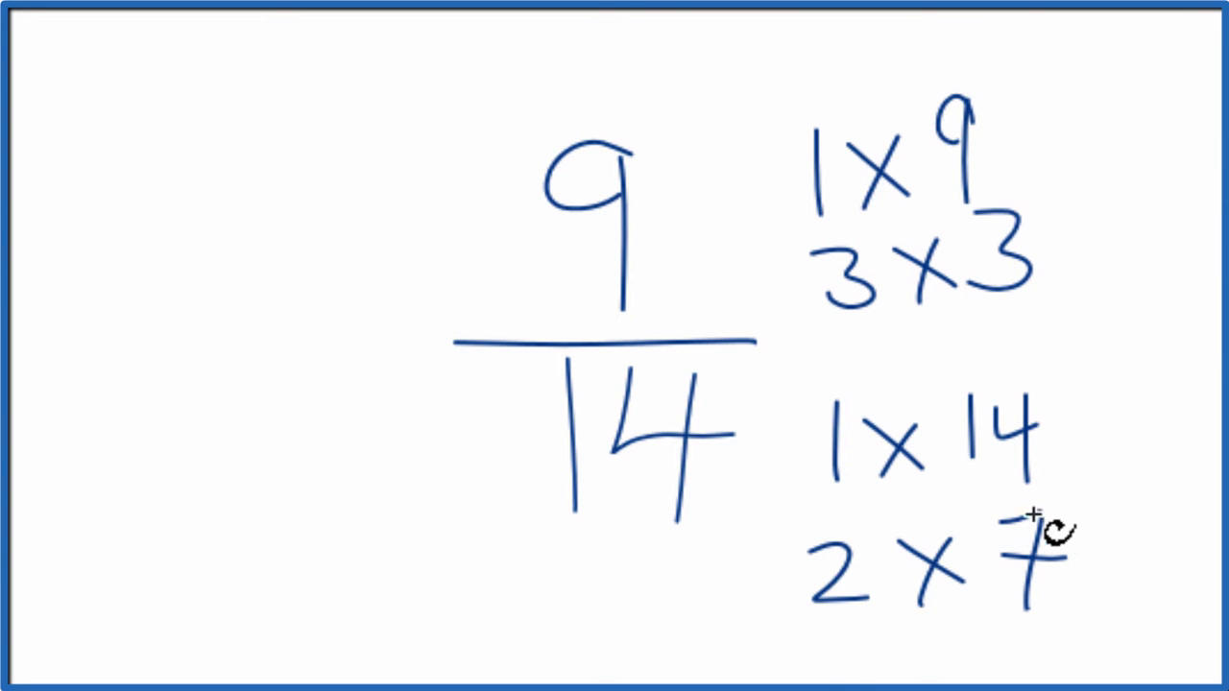
pyautogui.moveTo(1023, 346)
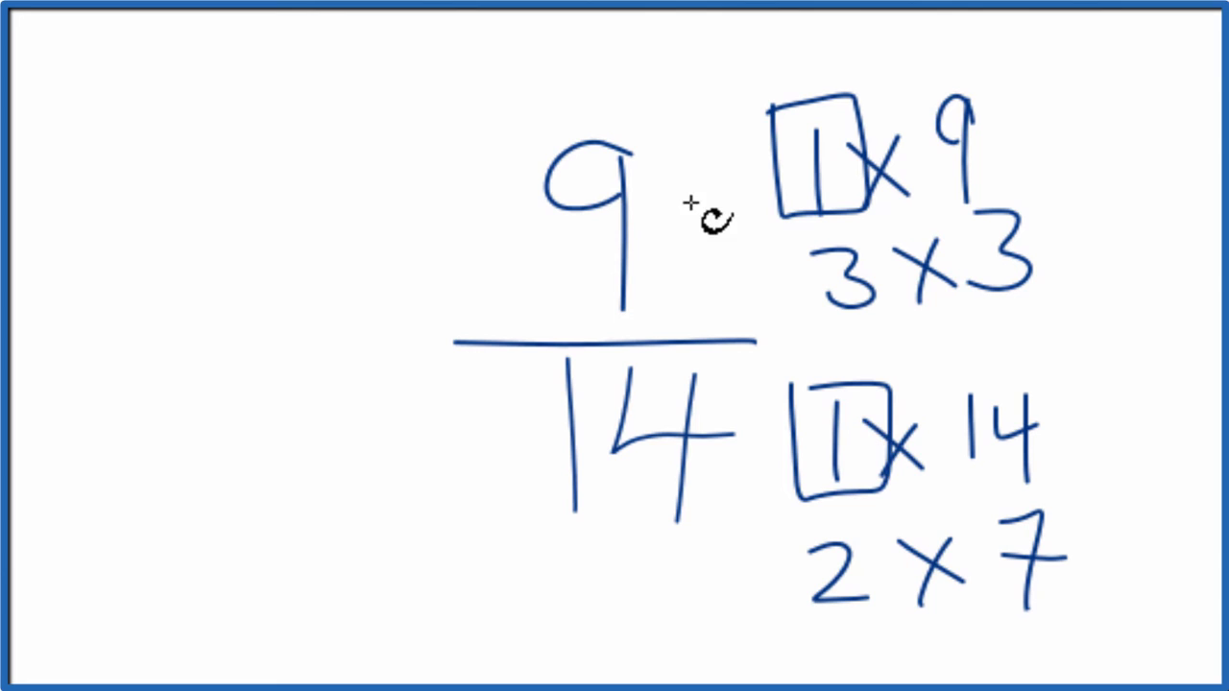
pyautogui.moveTo(792, 422)
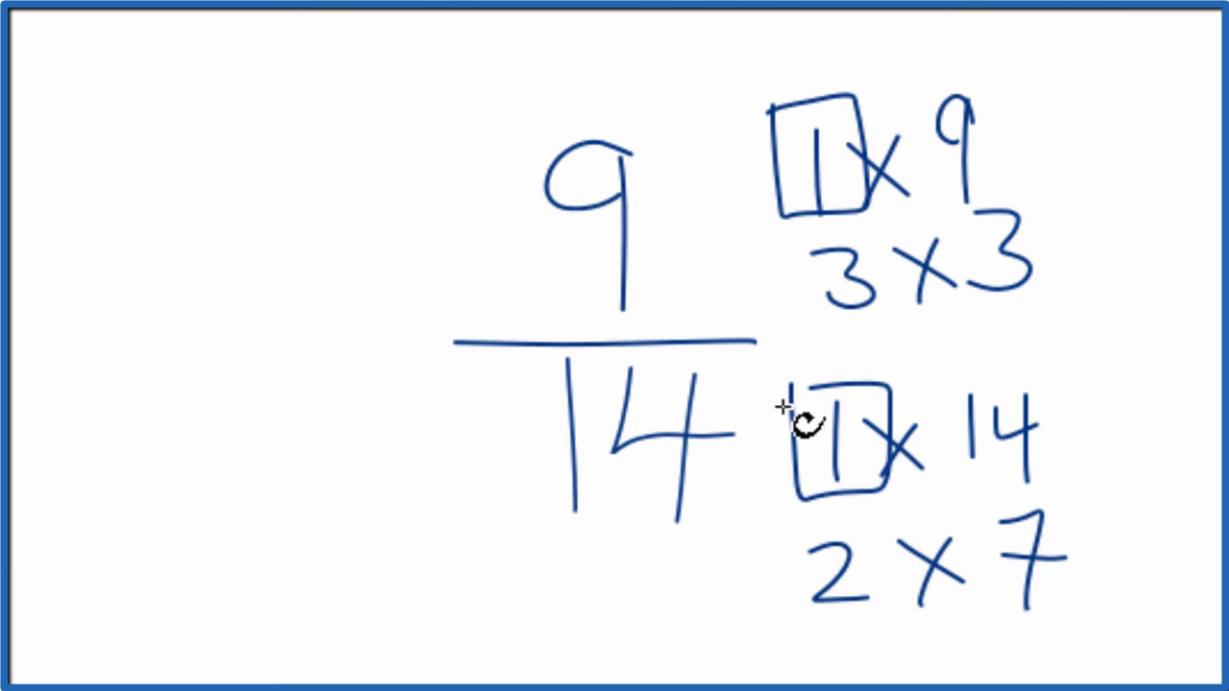